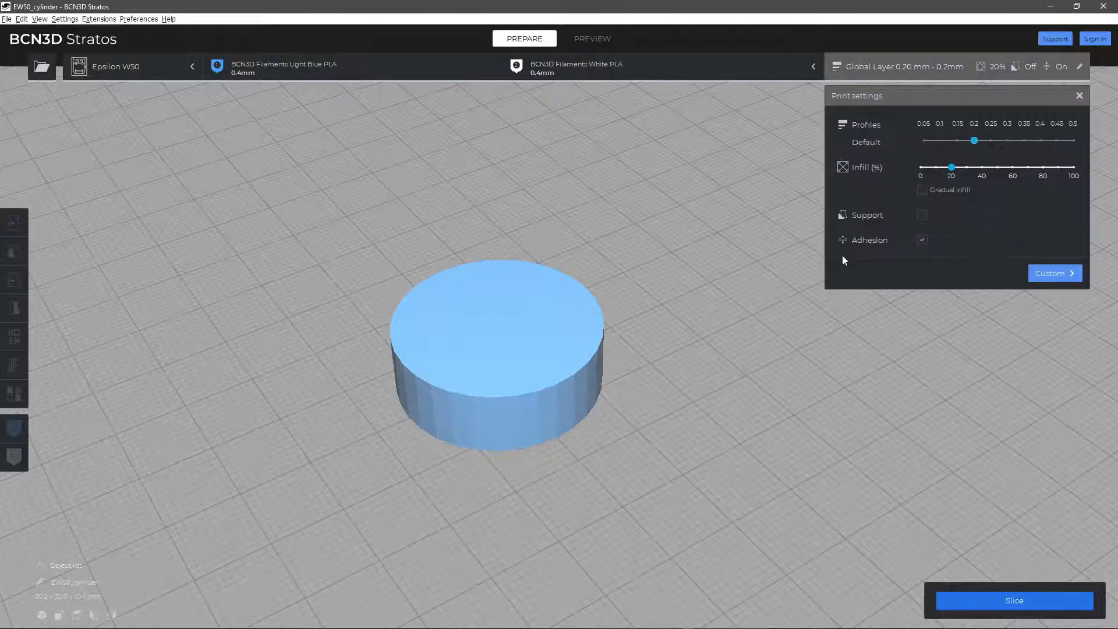
# - Show custom print settings and list the Shell section's Wall Extruder choices
pyautogui.click(1050, 272)
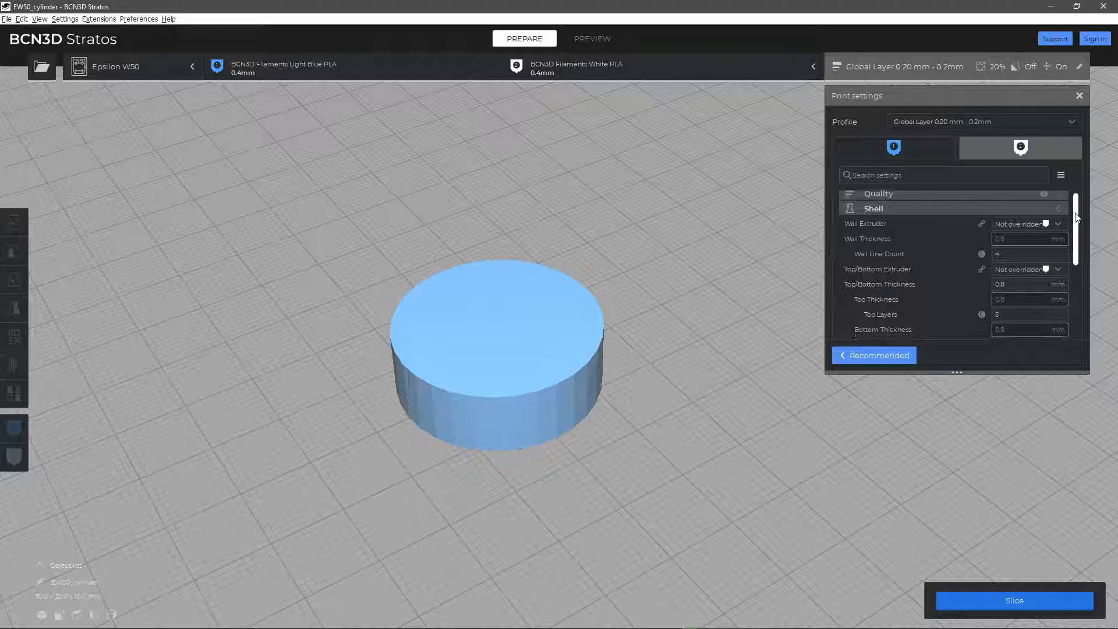
pyautogui.scroll(-3)
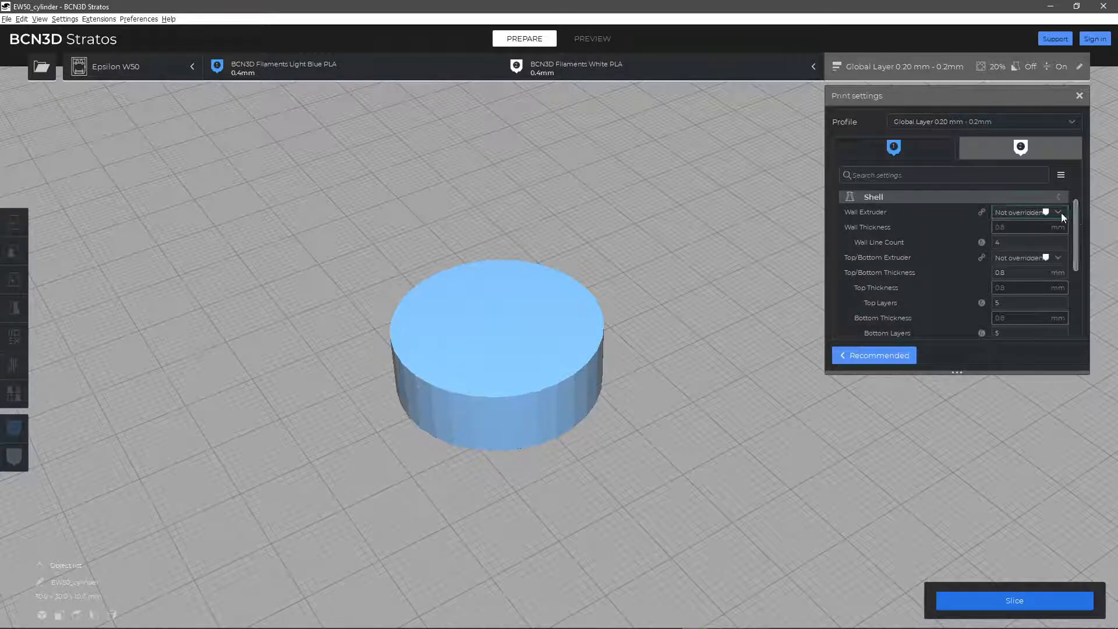
pyautogui.click(1027, 212)
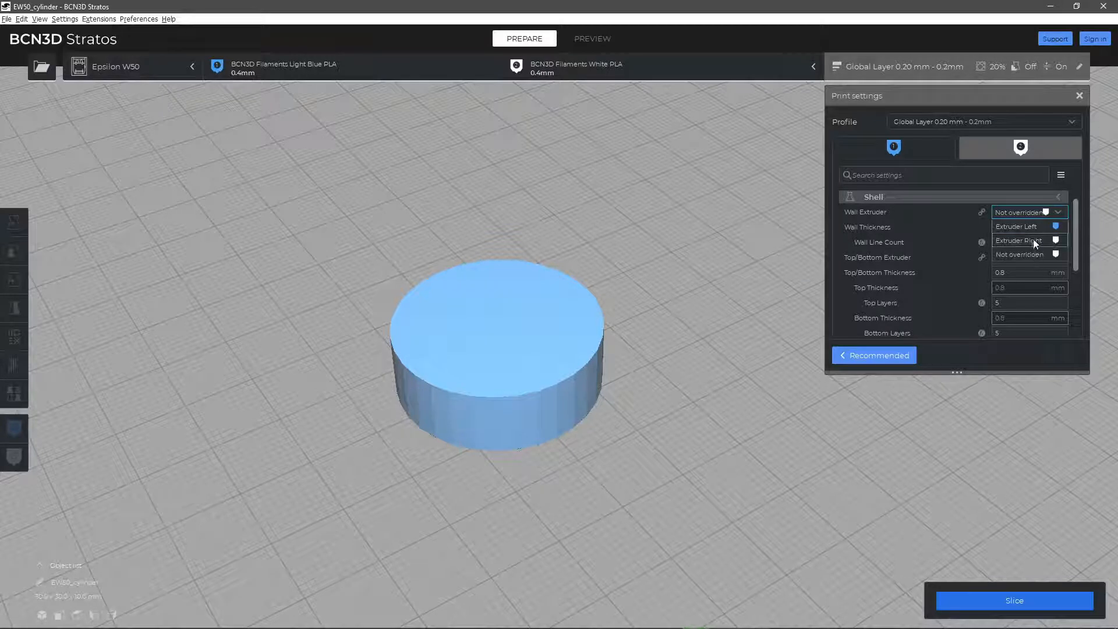
# - Set Wall Extruder to Extruder Right, slice the cylinder, and preview its layers
pyautogui.click(1019, 241)
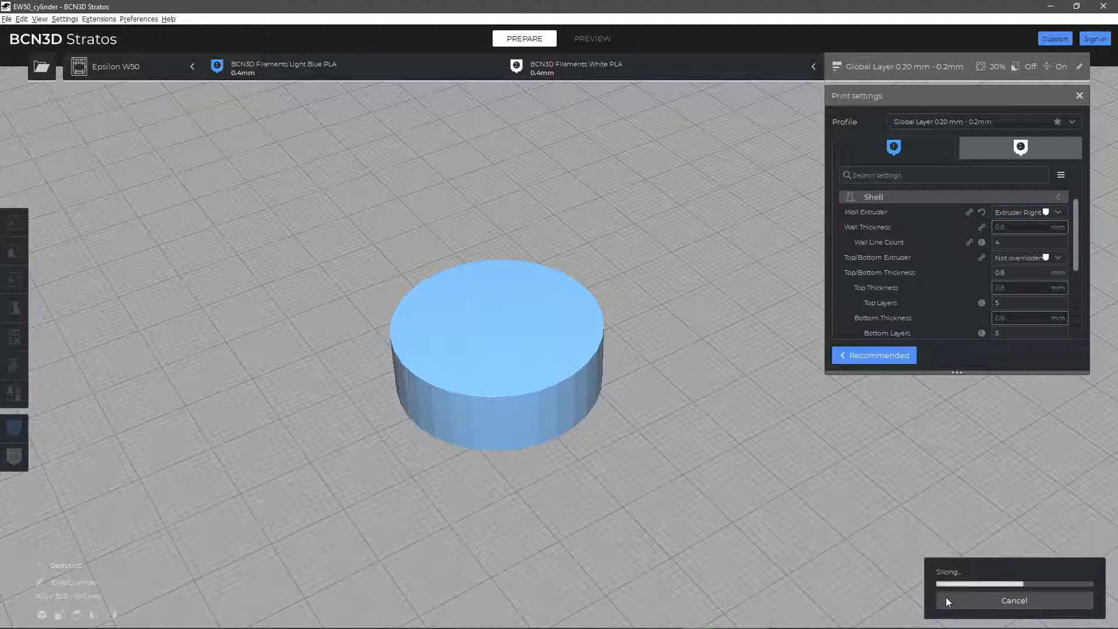
pyautogui.click(591, 39)
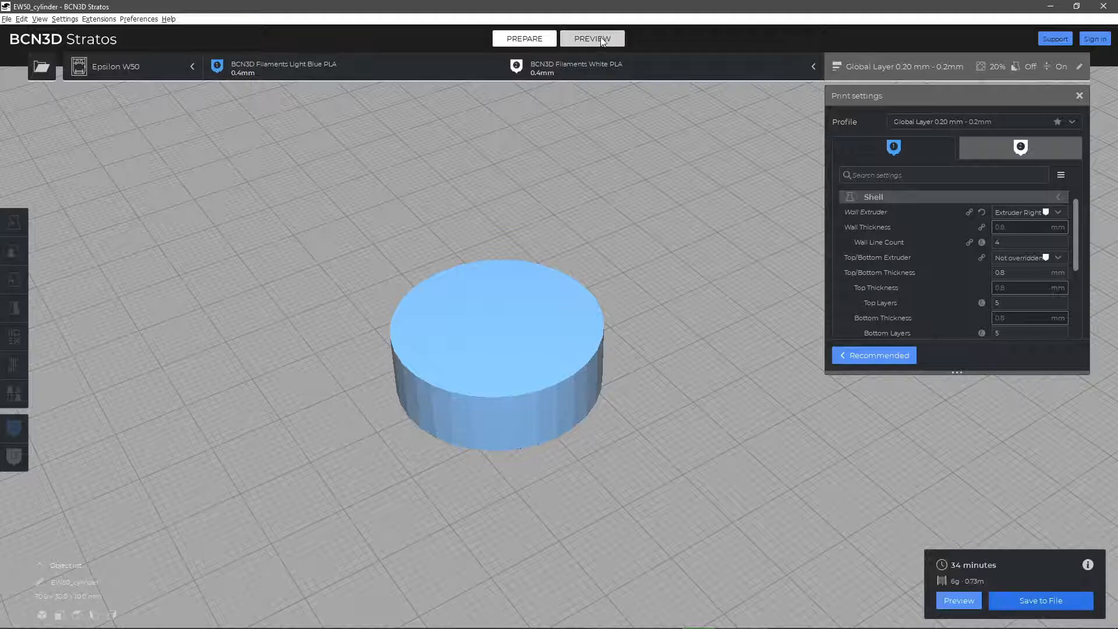
pyautogui.click(591, 38)
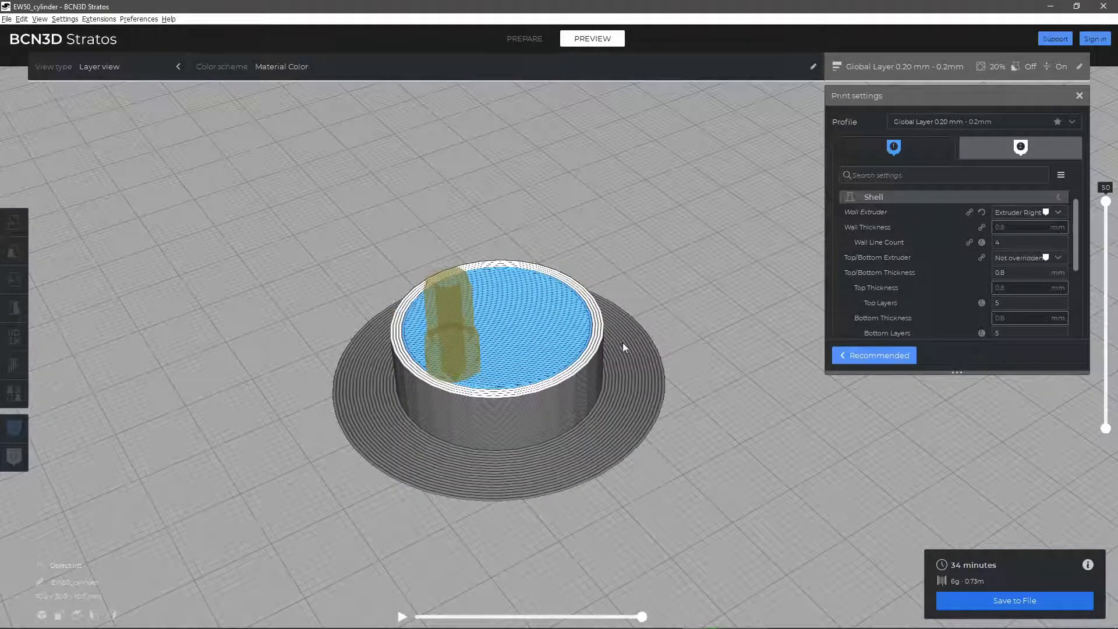
pyautogui.click(1027, 242)
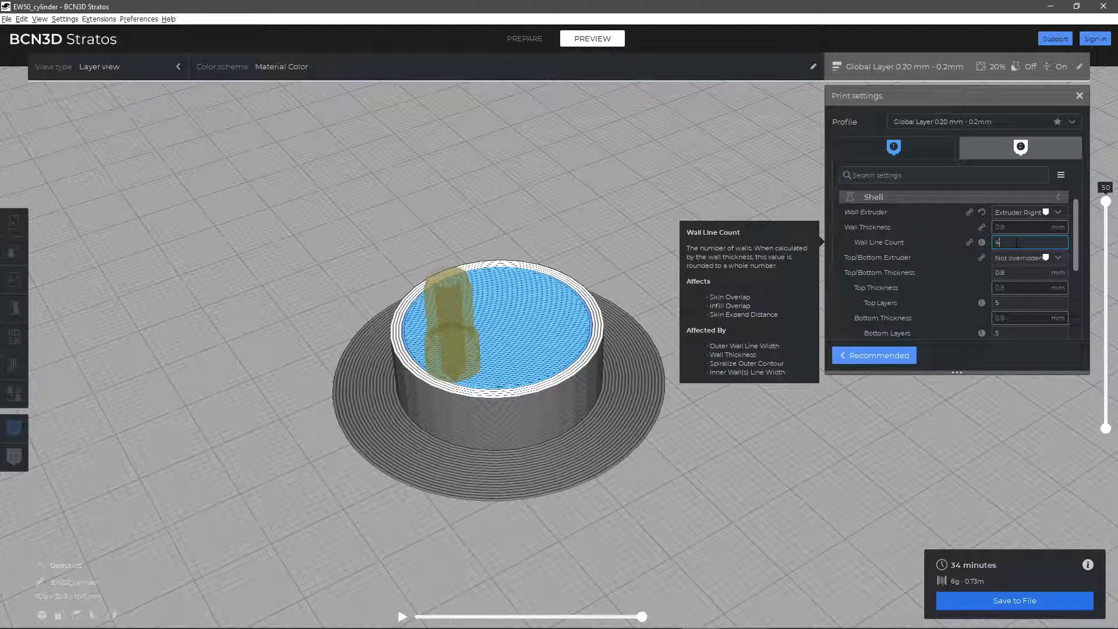
# - Enter a Wall Line Count of 8 and re-slice the cylinder
pyautogui.write('8')
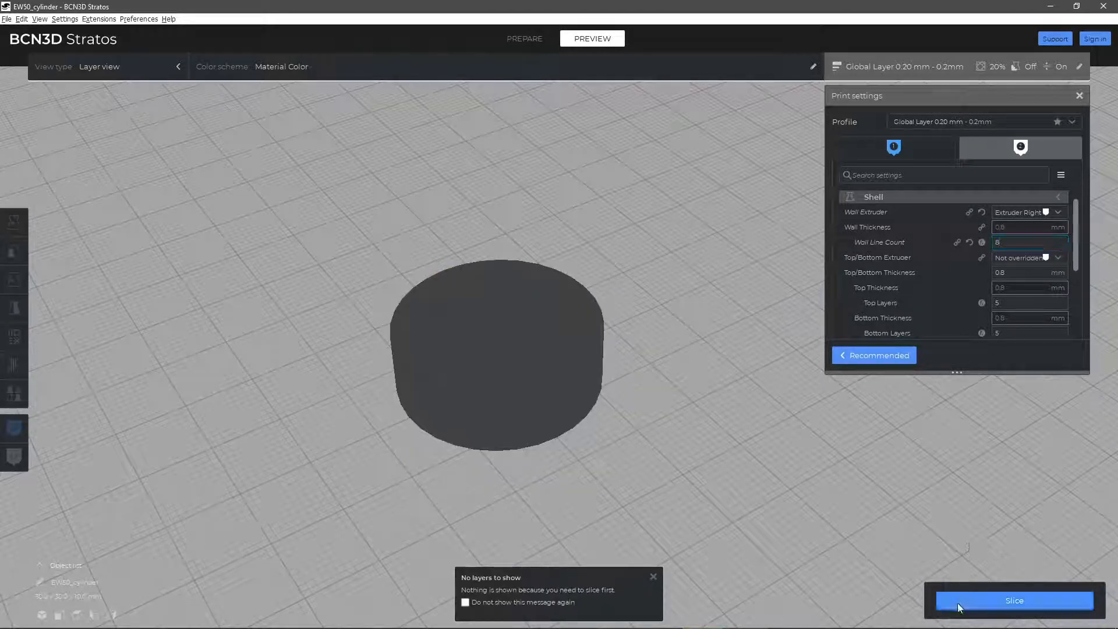
pyautogui.click(1013, 600)
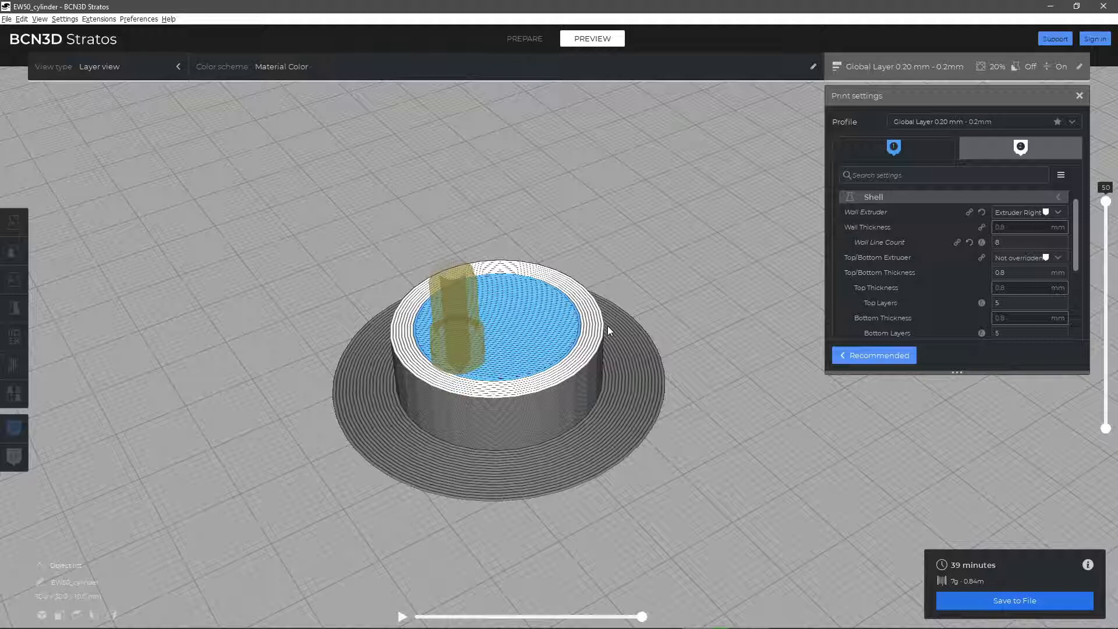
pyautogui.moveTo(1026, 257)
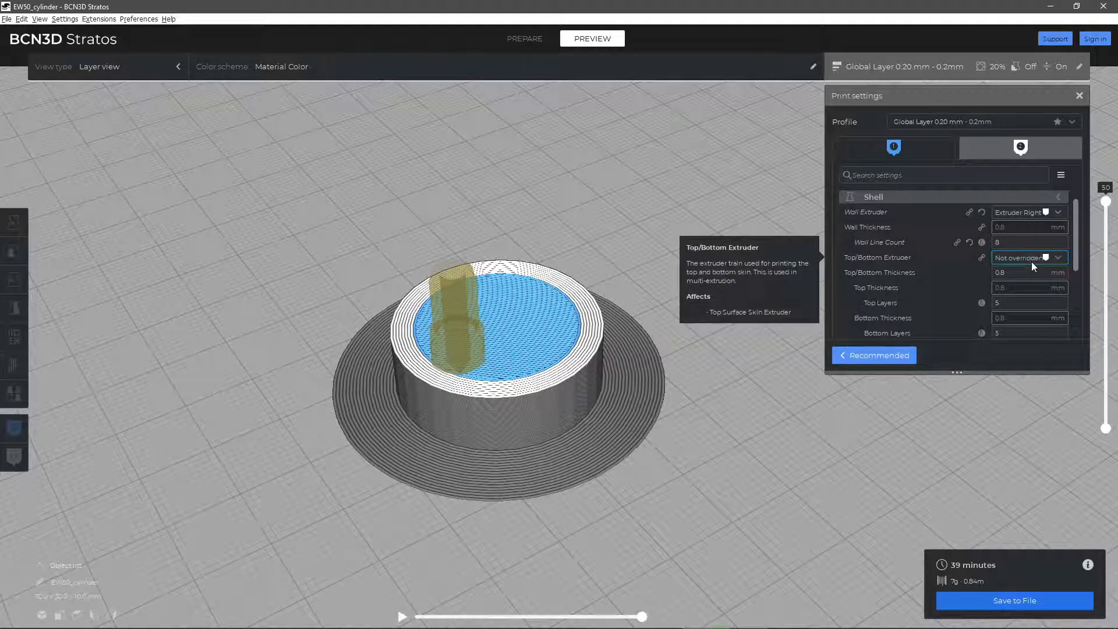
# - Set Top/Bottom Extruder to Extruder Right and scroll down toward Top/Bottom Pattern
pyautogui.click(1027, 258)
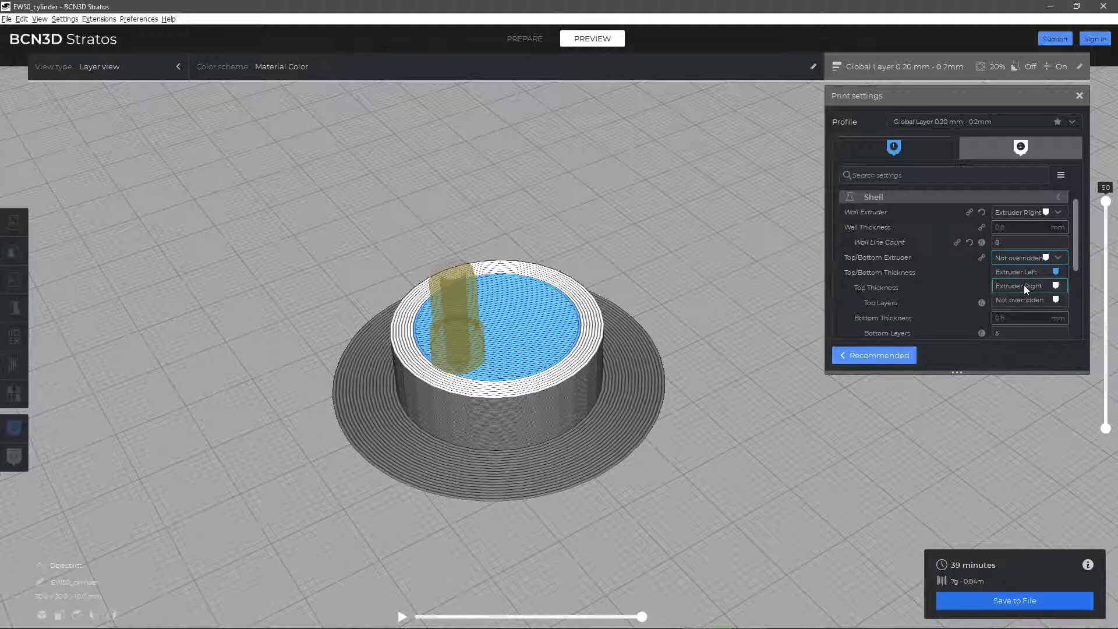
pyautogui.click(1019, 285)
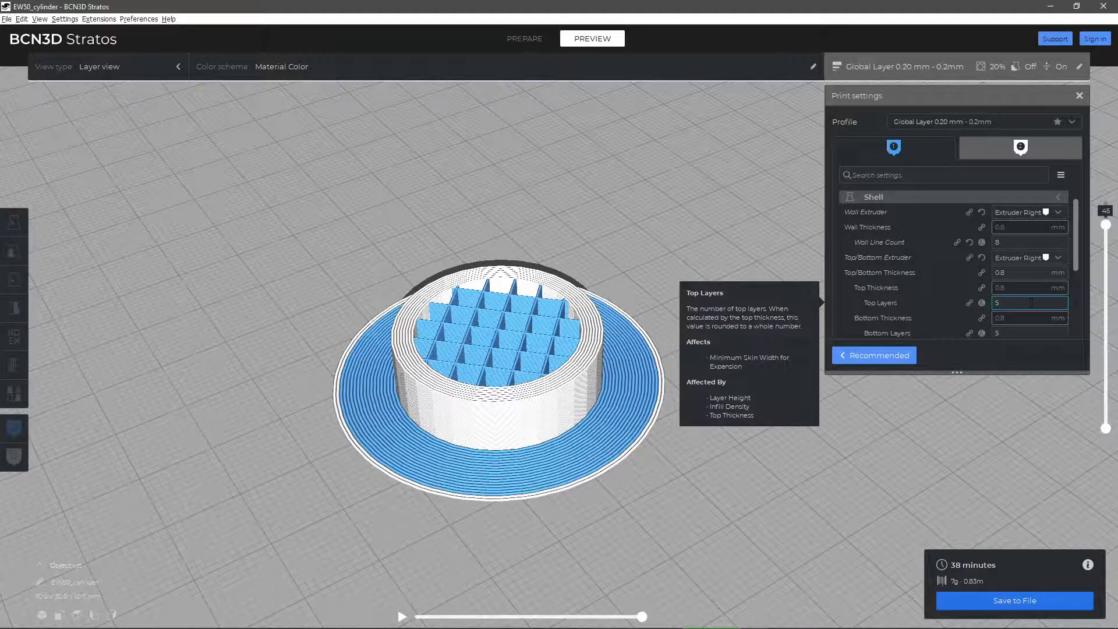
pyautogui.scroll(-3)
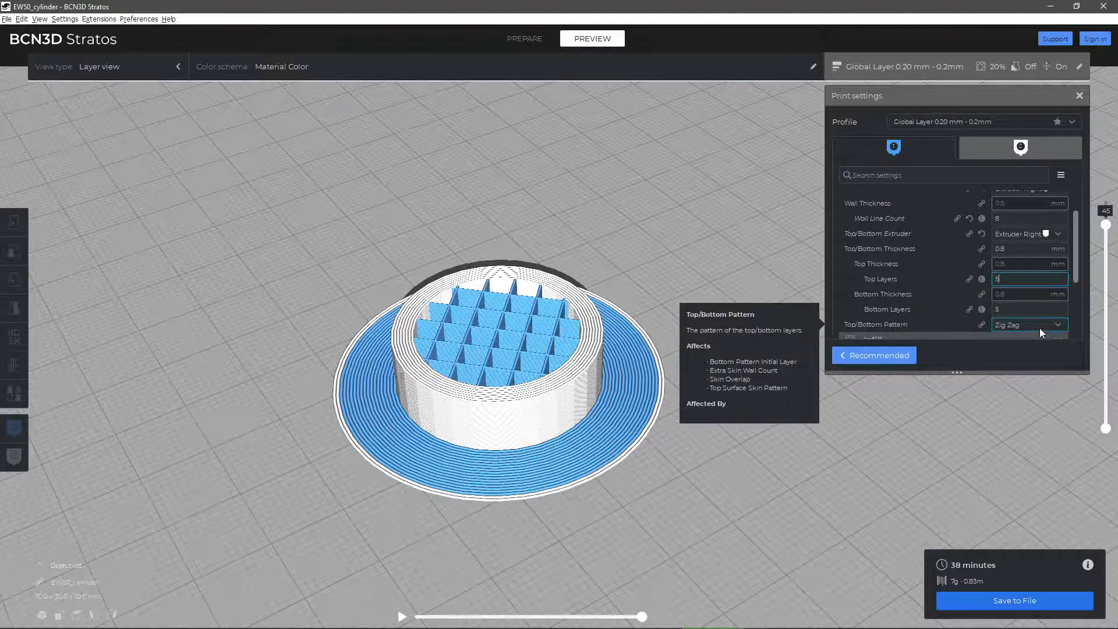
# - Set Top/Bottom Pattern to Concentric and re-slice the cylinder
pyautogui.click(1029, 324)
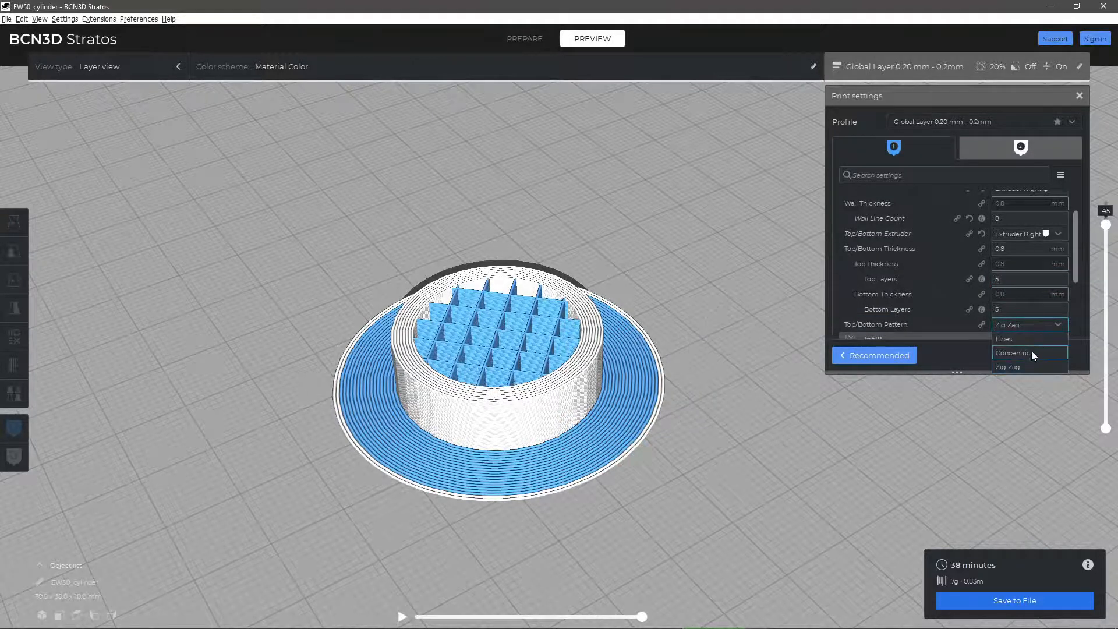
pyautogui.click(1012, 352)
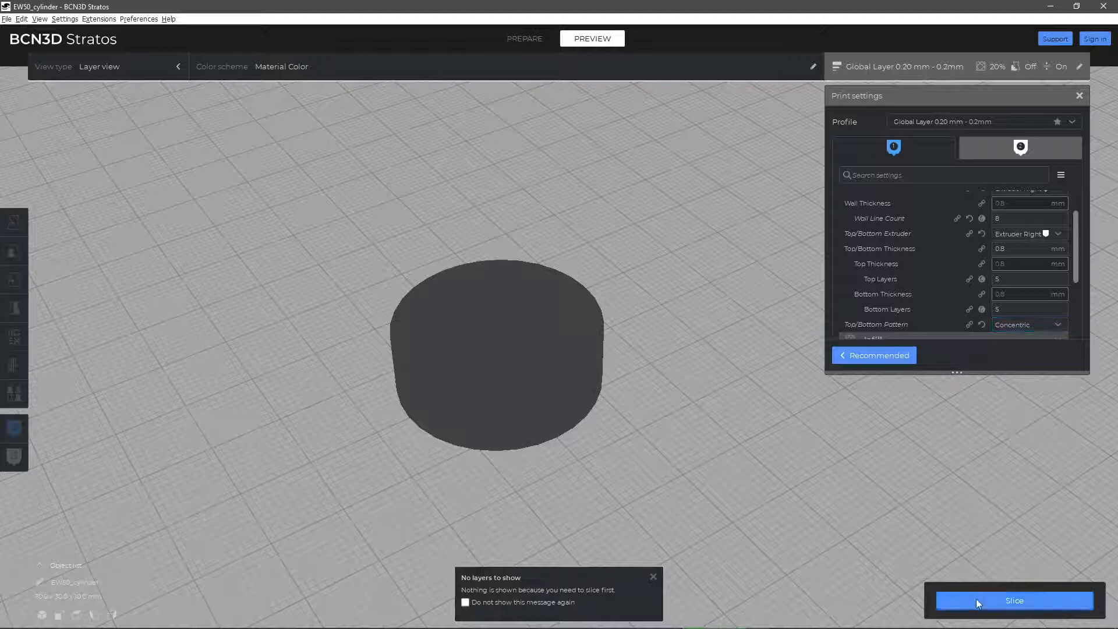
pyautogui.click(1012, 600)
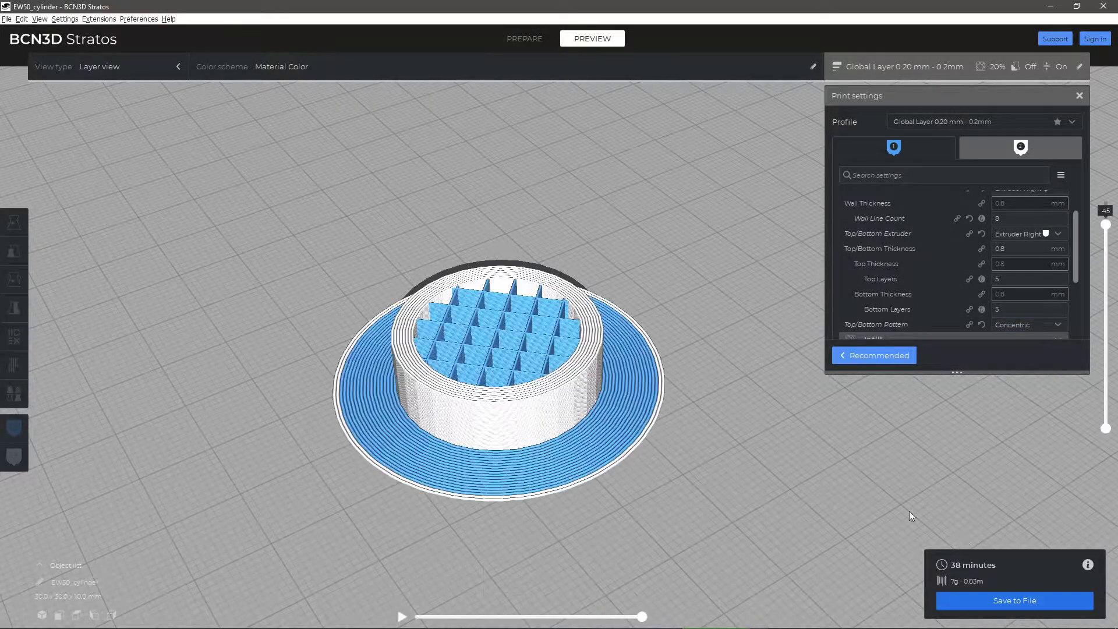
pyautogui.click(1106, 207)
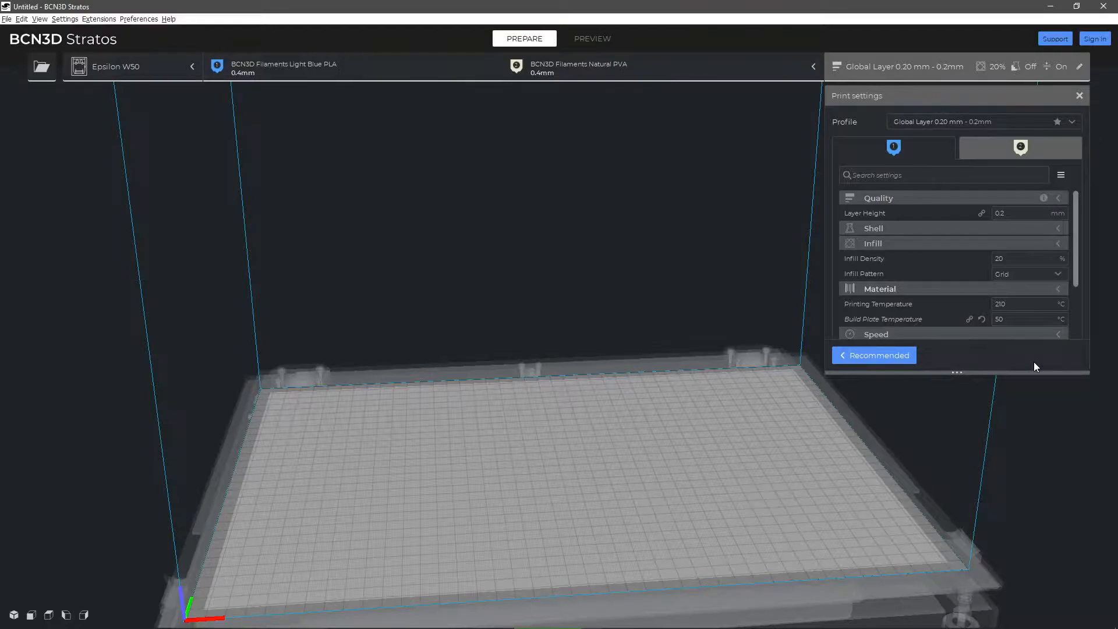
pyautogui.moveTo(53, 19)
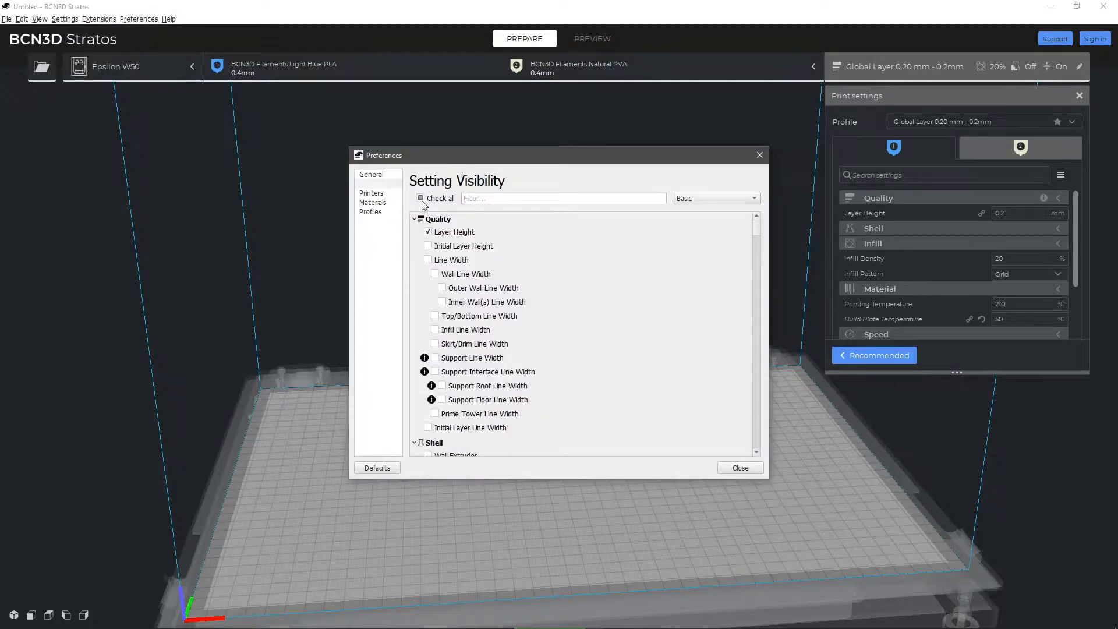
# - Tick Check all under Setting Visibility so every print setting is listed
pyautogui.click(422, 198)
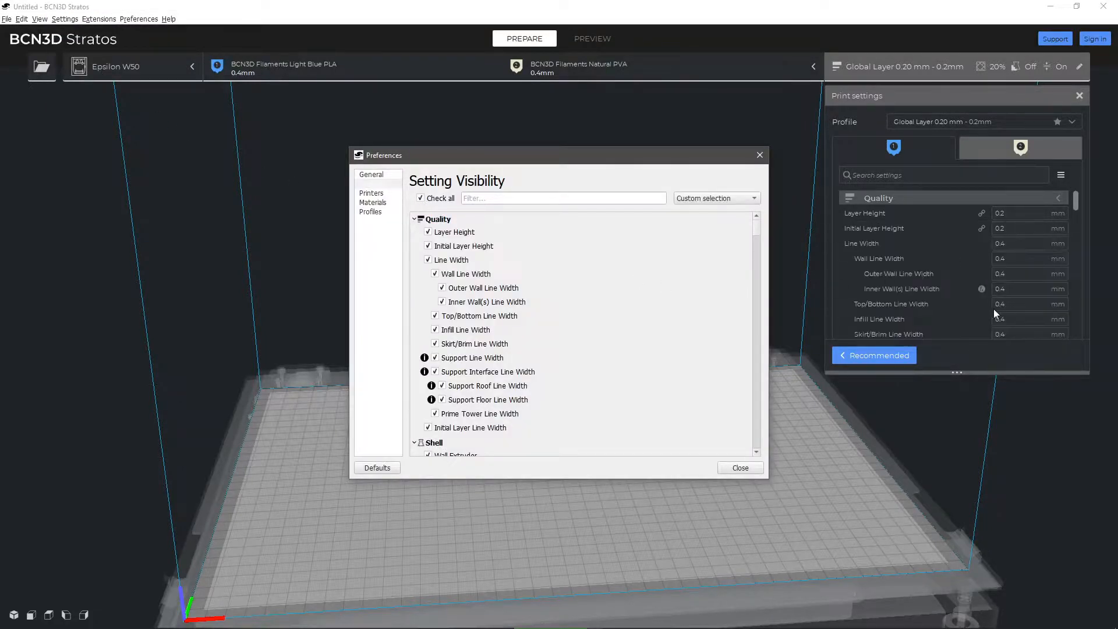
pyautogui.click(739, 467)
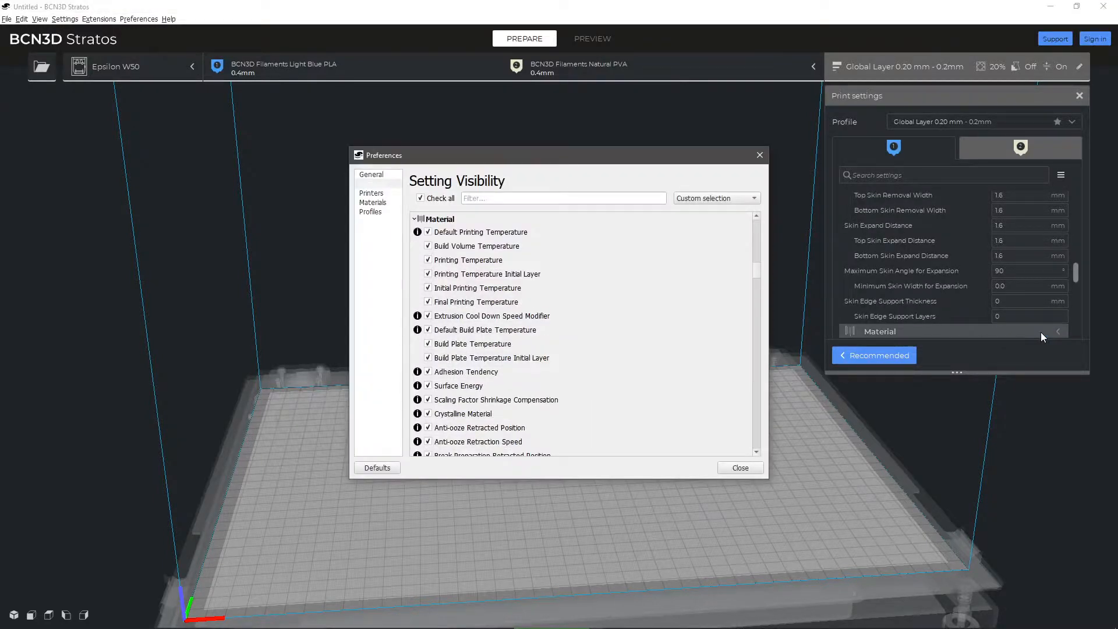
pyautogui.click(739, 467)
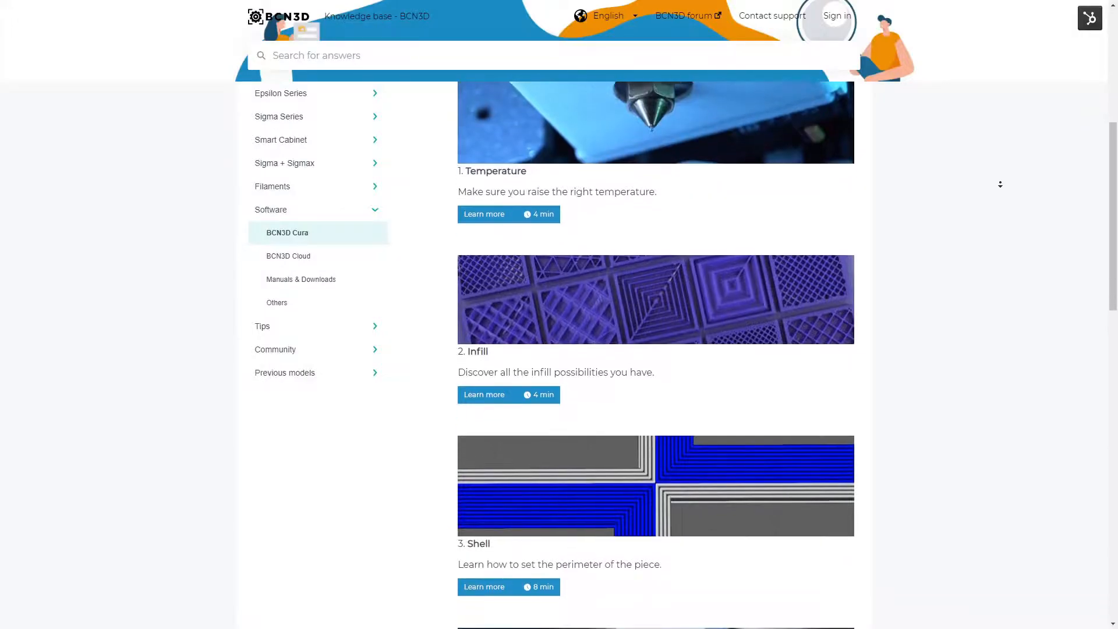
# - Scroll the Cura guides page down to the Cooling and Build plate adhesion articles
pyautogui.scroll(-3)
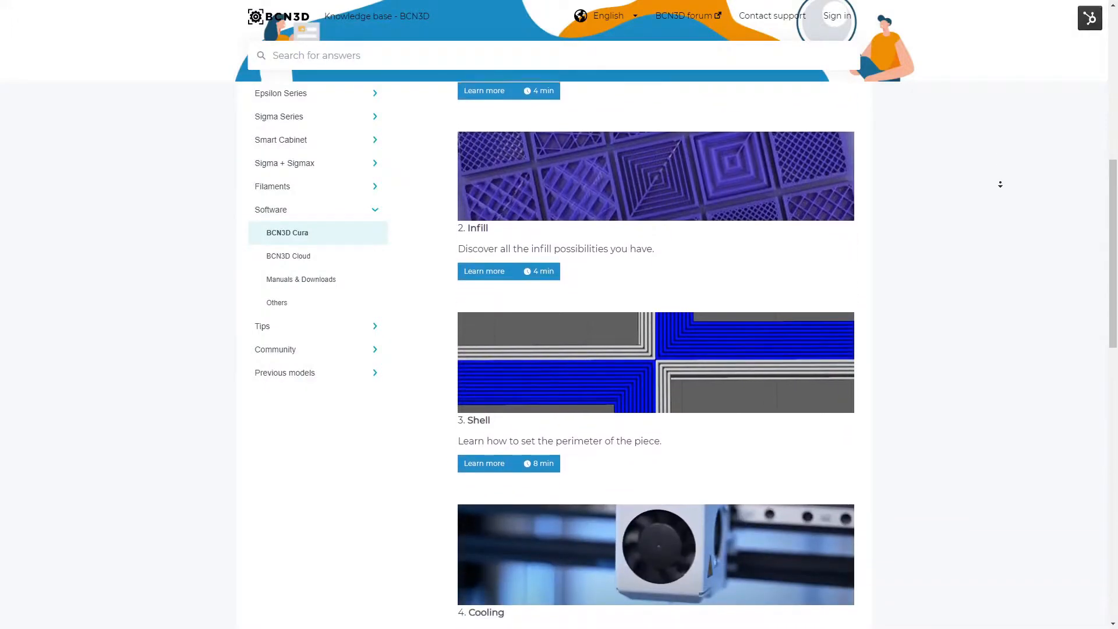
pyautogui.scroll(-3)
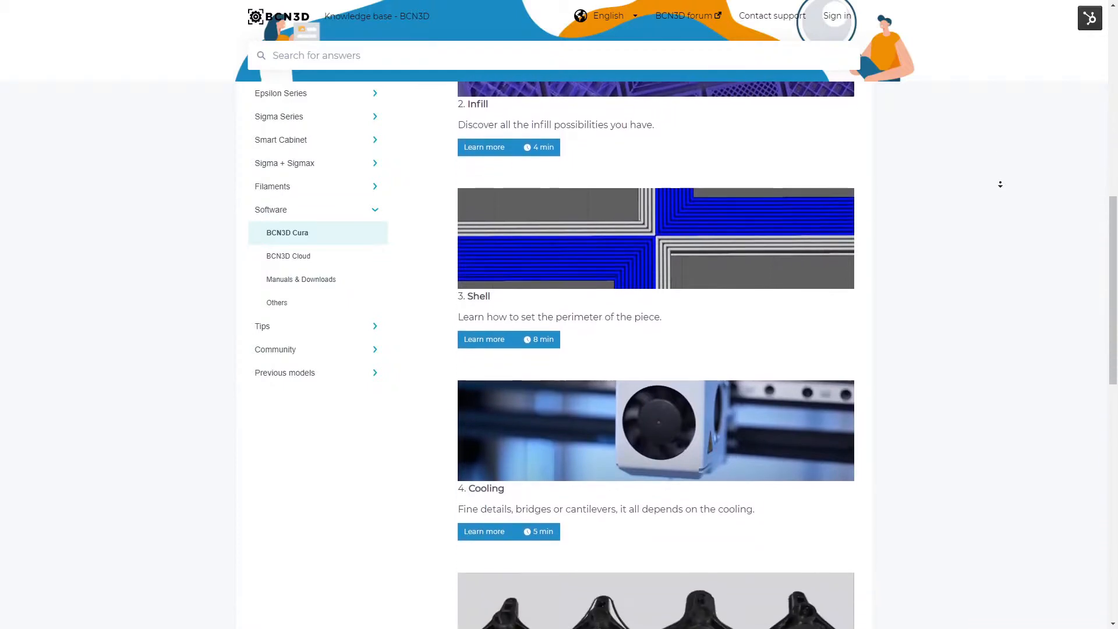
pyautogui.scroll(-3)
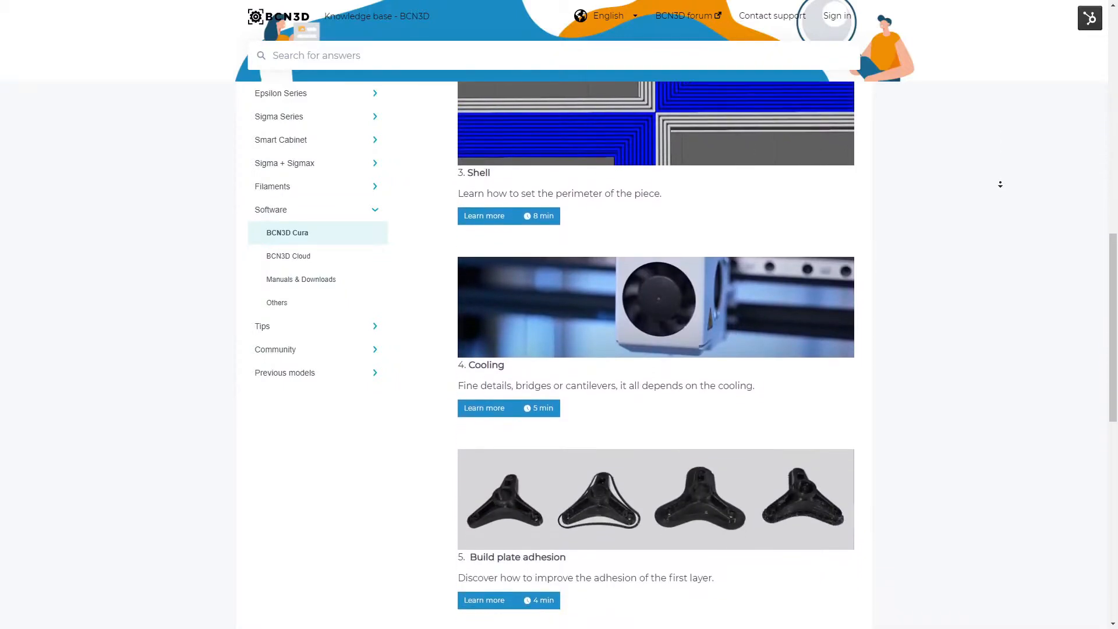